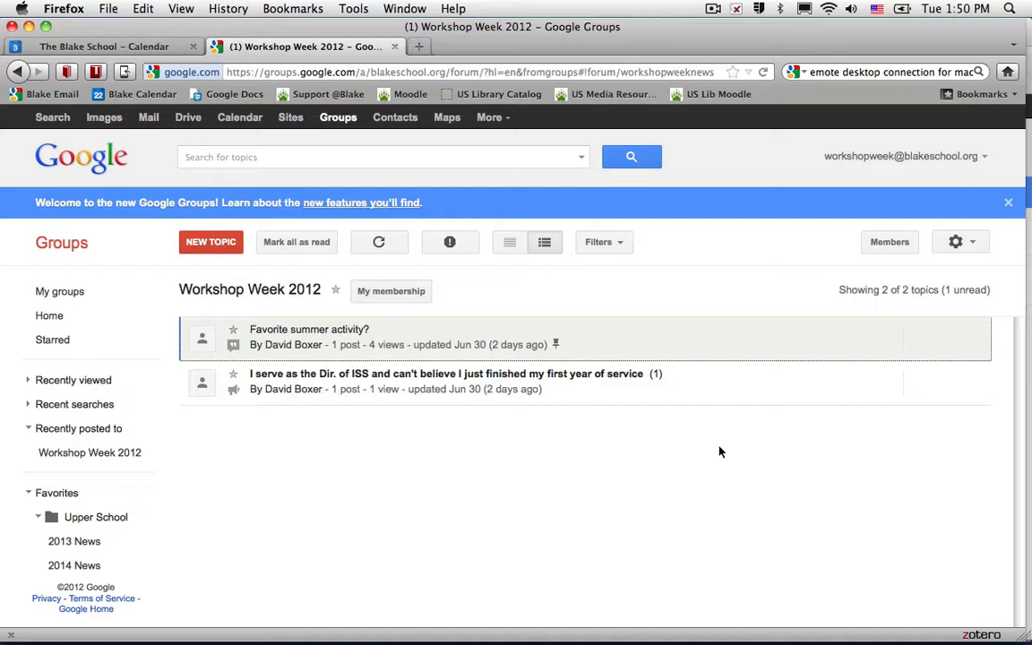
mouse_move(407, 317)
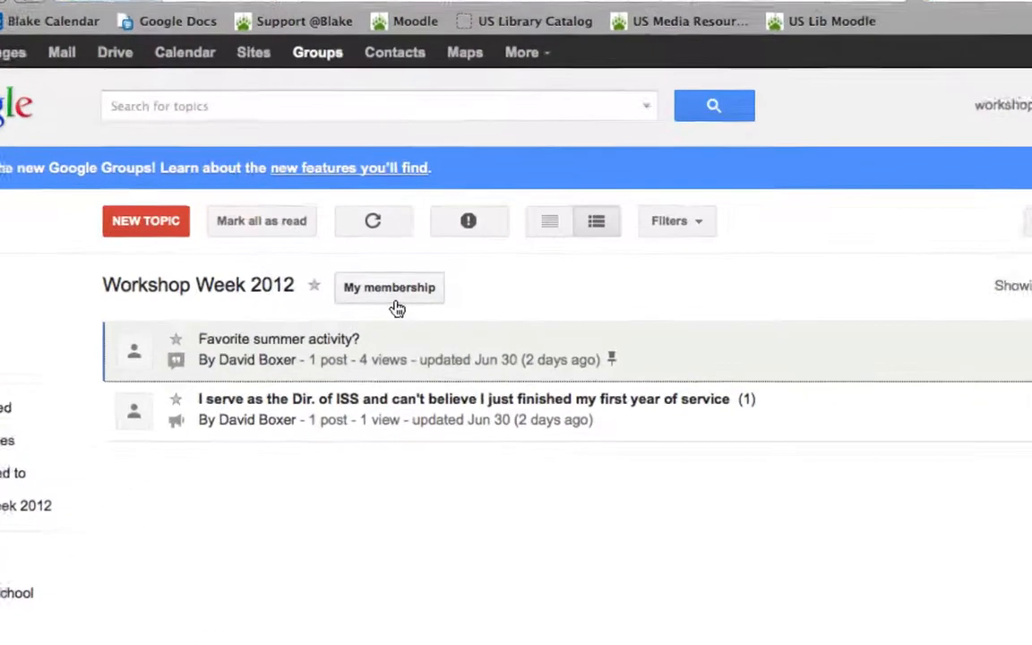
Step: Copy the Workshop Week 2012 group's email address from its membership details and close them
click(389, 287)
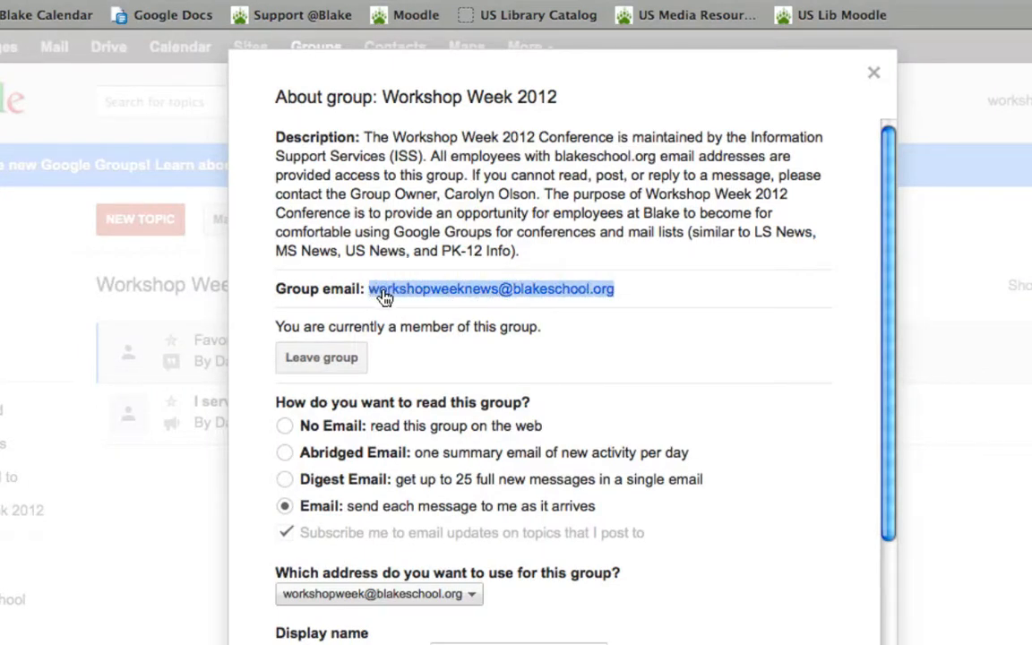
right_click(386, 298)
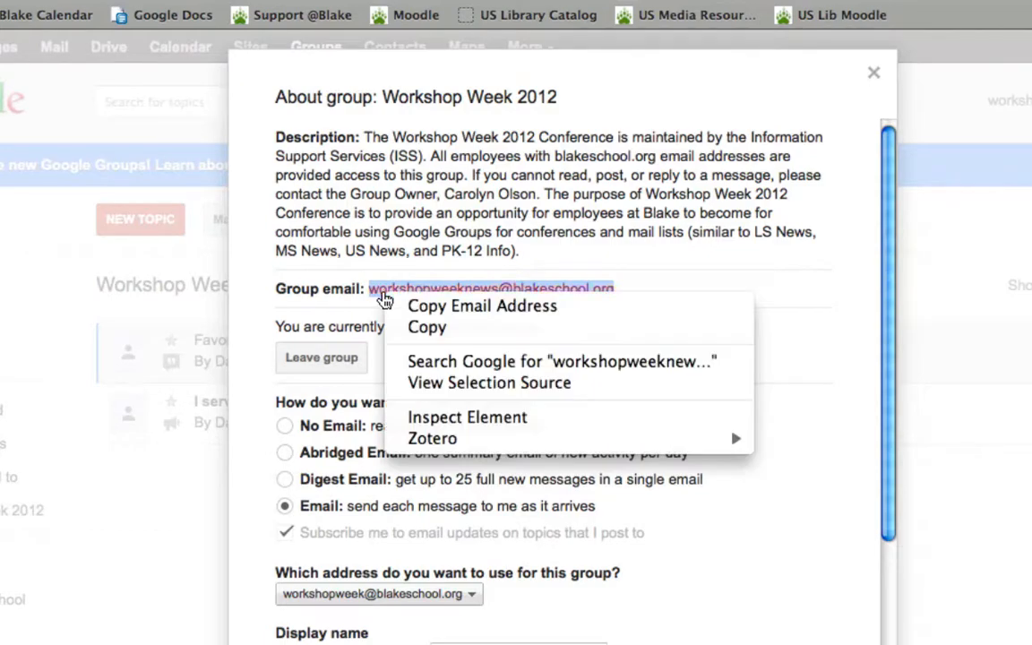
mouse_move(482, 305)
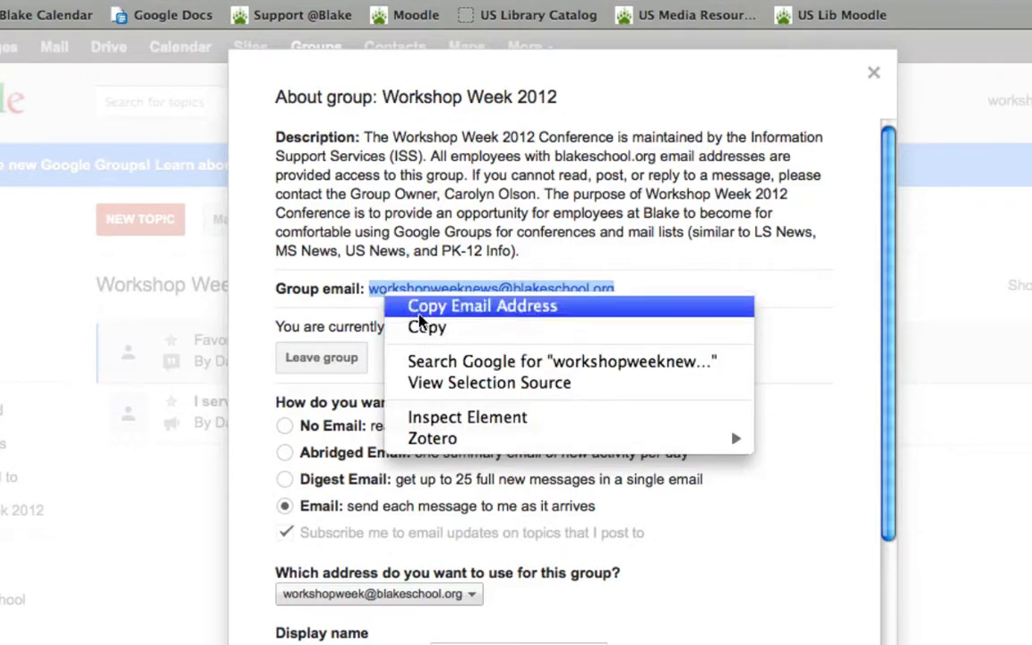
click(482, 304)
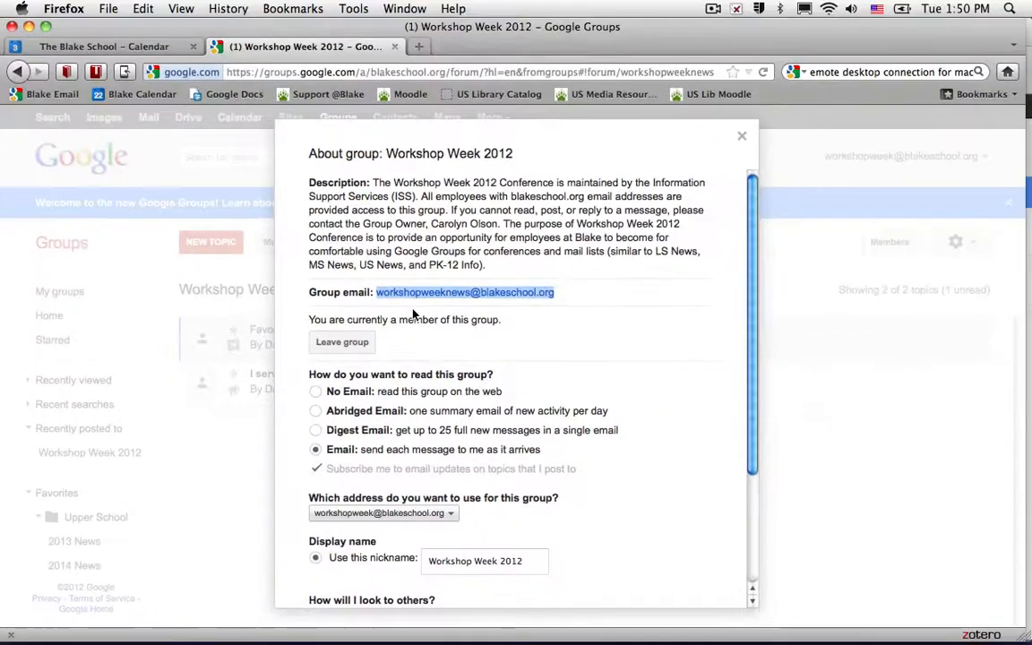
click(742, 137)
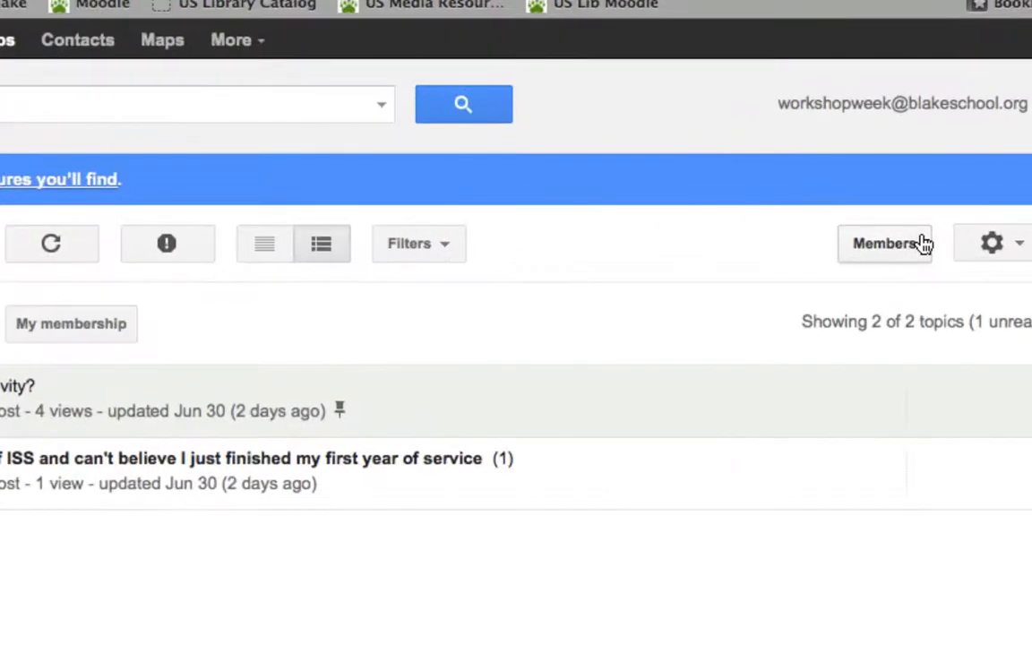
Step: View the group's two members, then switch over to Google Calendar
click(886, 244)
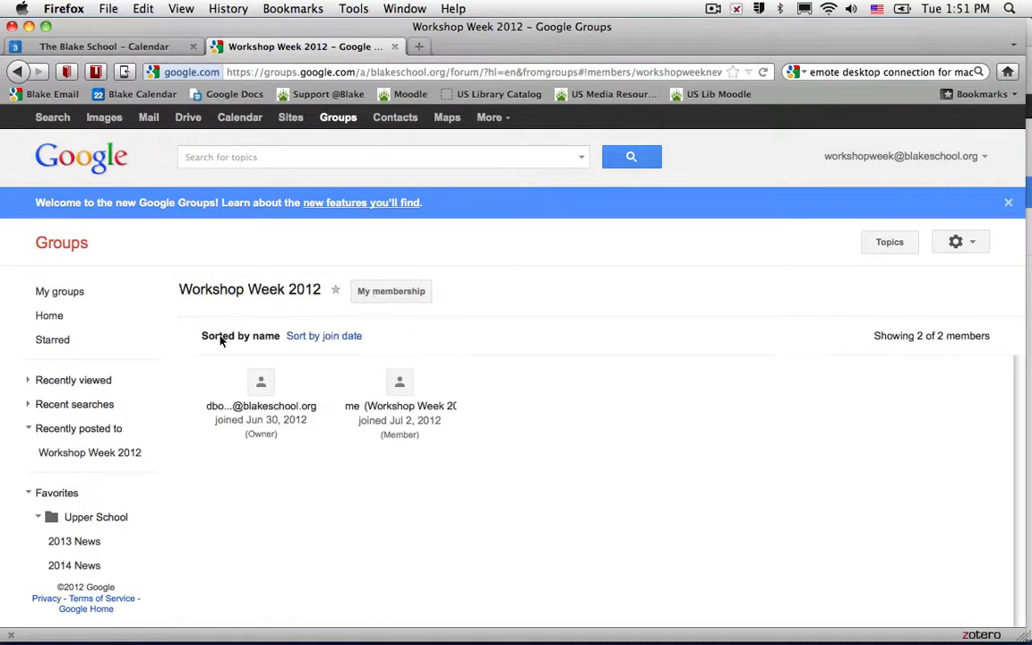
mouse_move(296, 395)
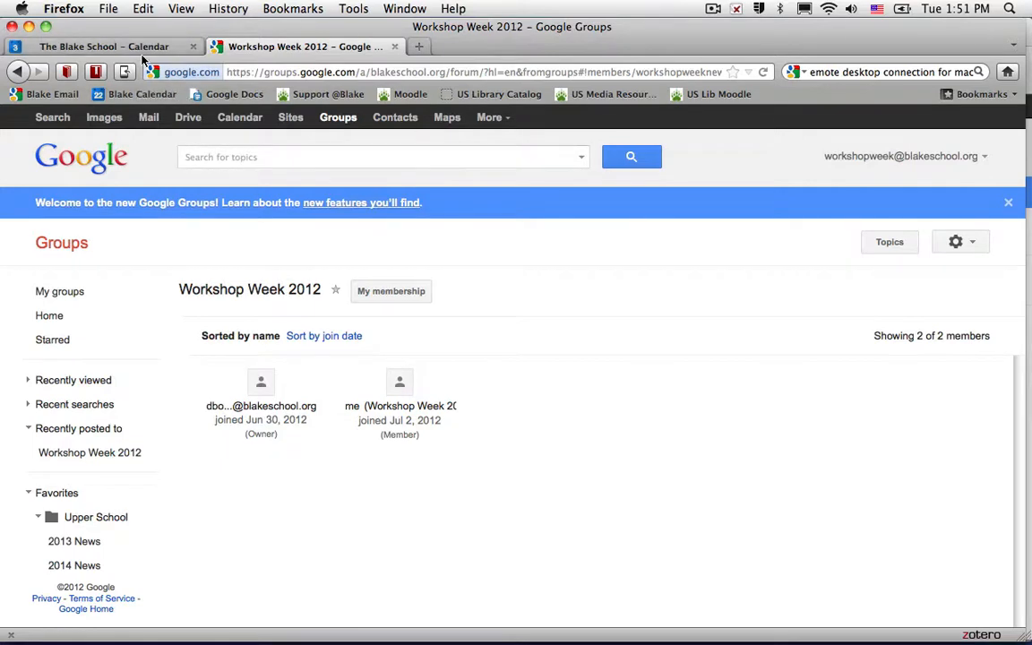
click(104, 46)
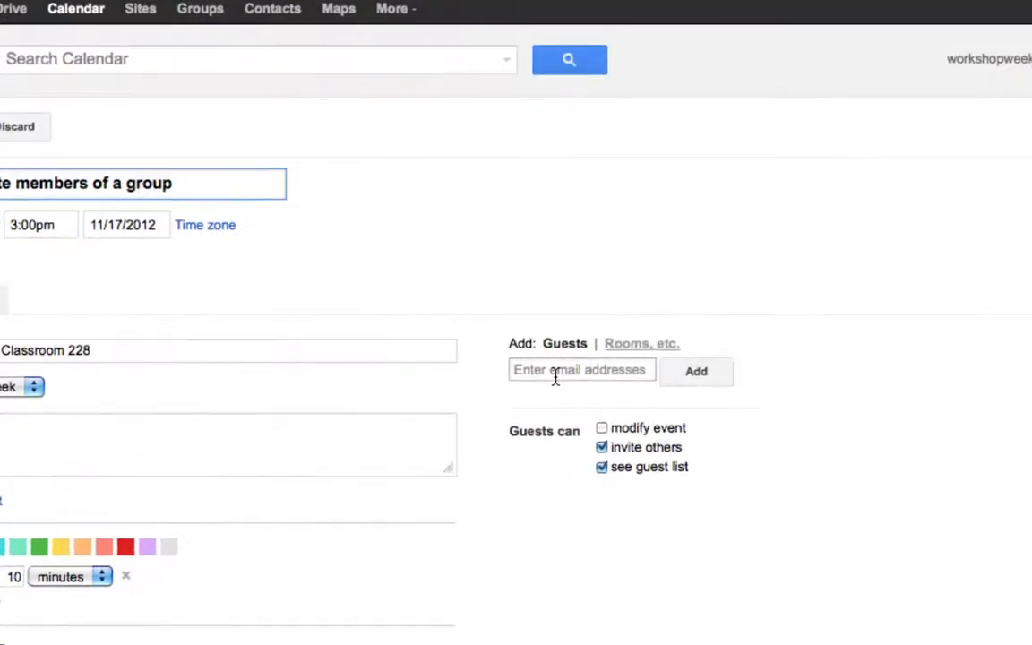
Step: Paste the group email into Add Guests and select the Workshop Week 2012 suggestion
click(581, 369)
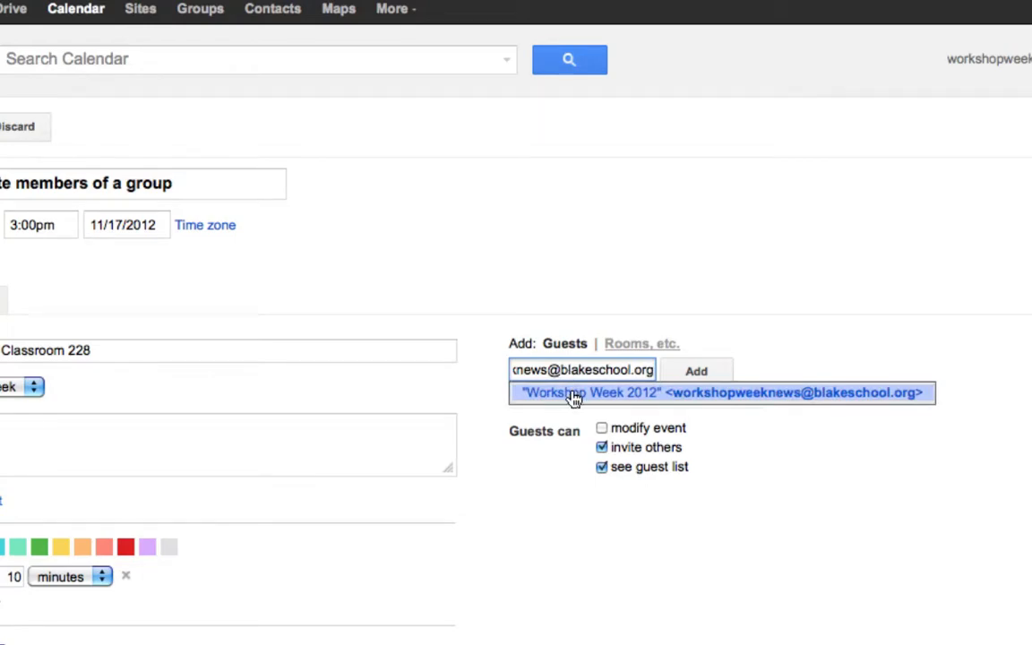
click(720, 392)
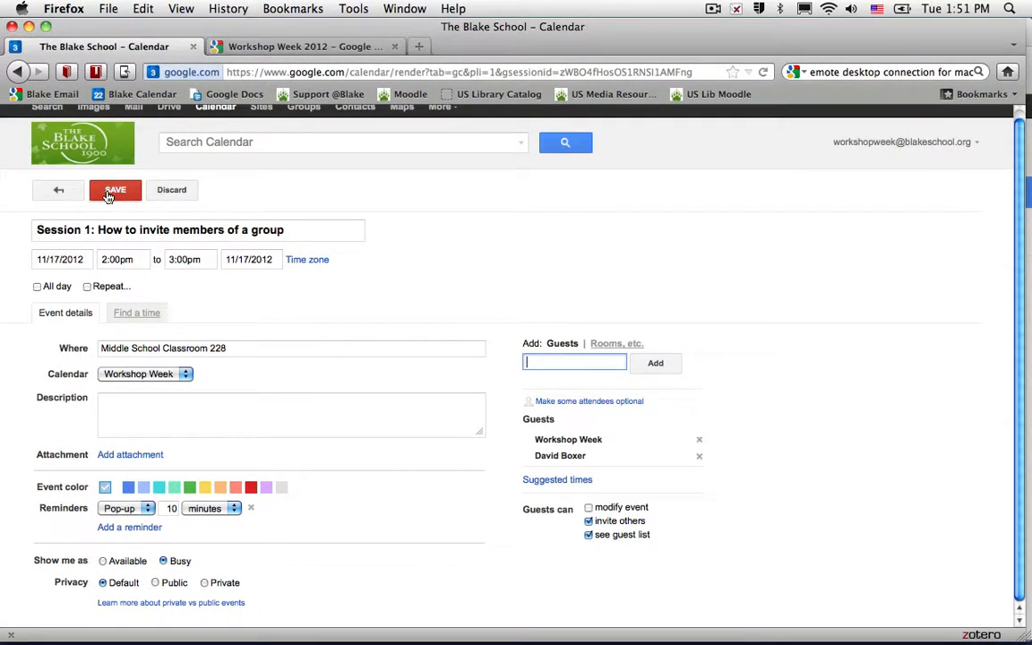
Step: Save the event despite the working-hours warning, then switch to a member's Google Calendar
click(114, 190)
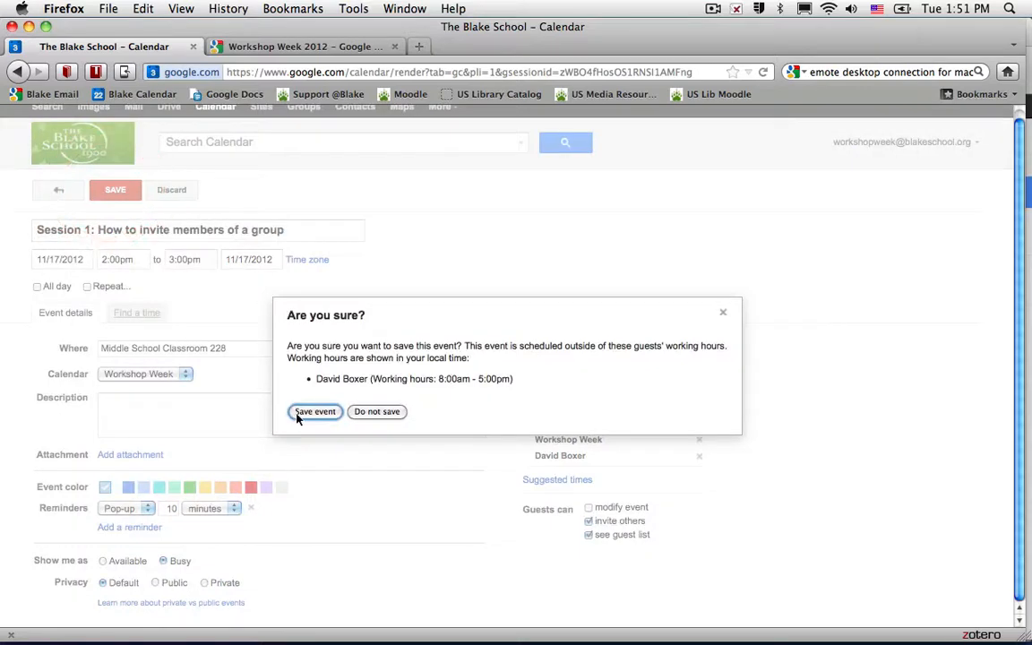
click(315, 410)
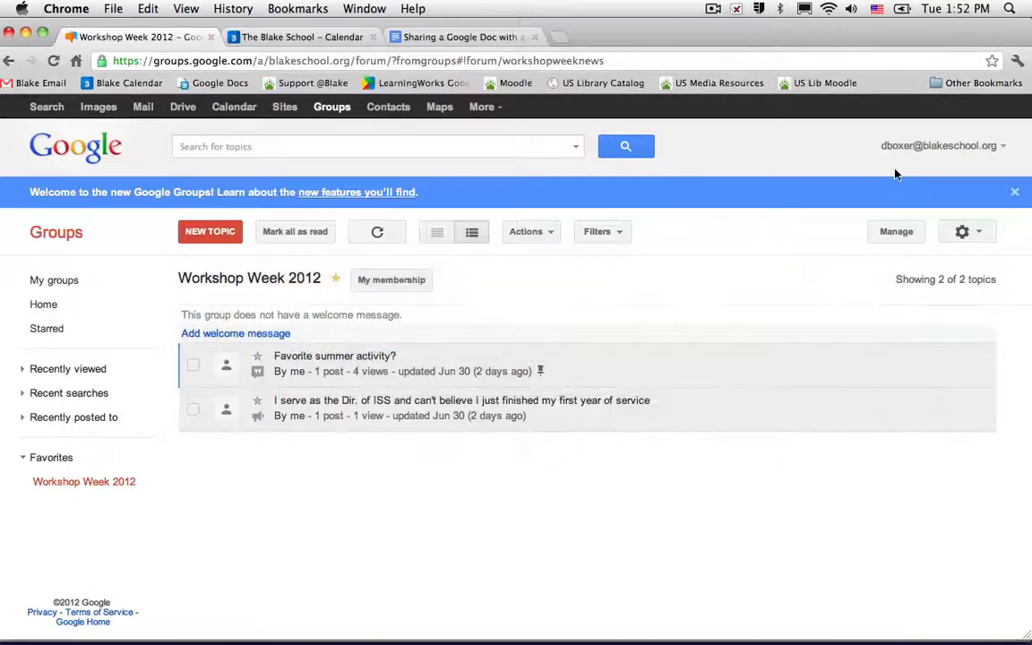
mouse_move(296, 160)
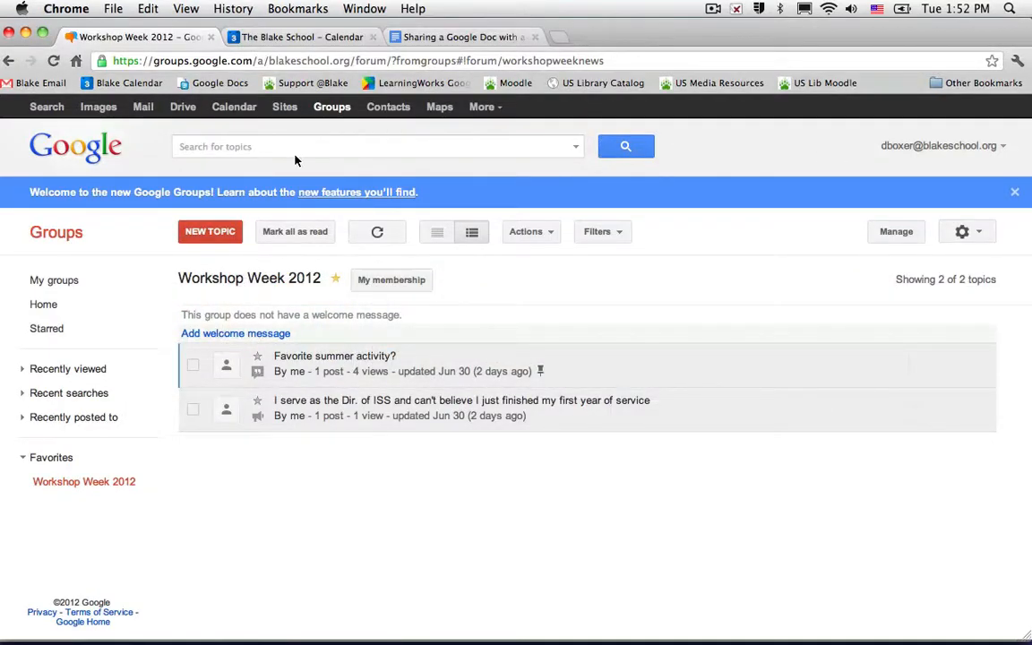
click(301, 36)
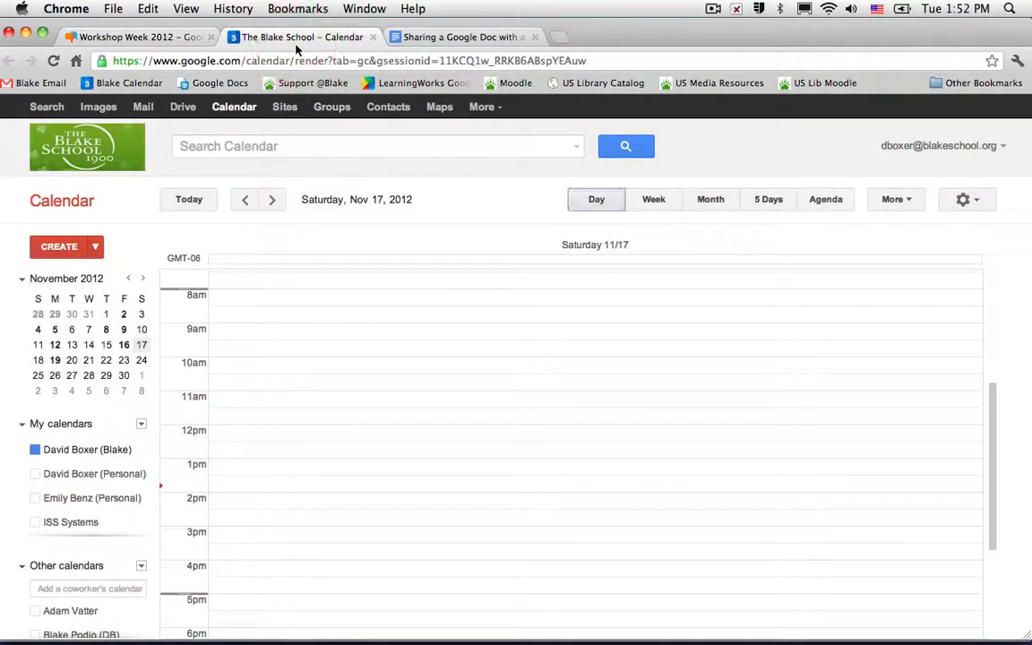
Step: Navigate the member's calendar in Week view to the week of November 11–17, 2012
click(245, 199)
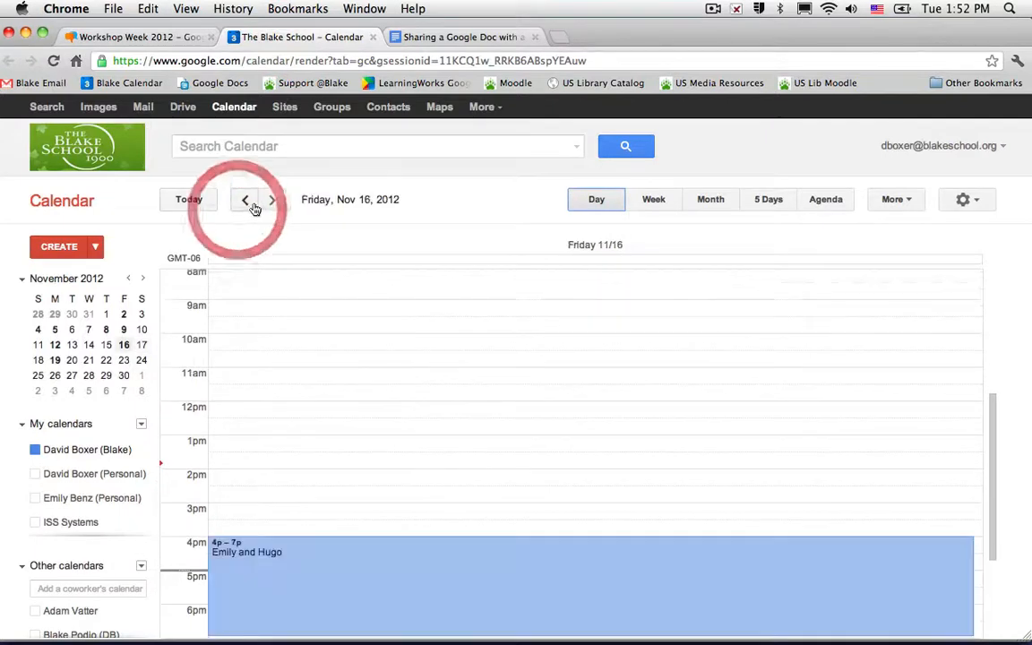
click(272, 199)
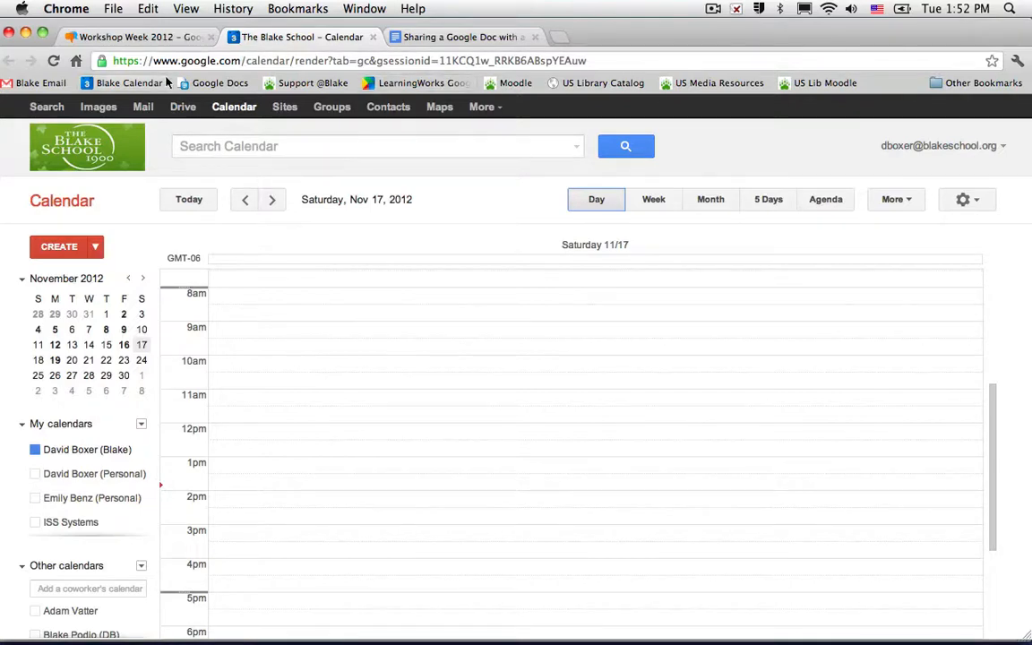
click(54, 61)
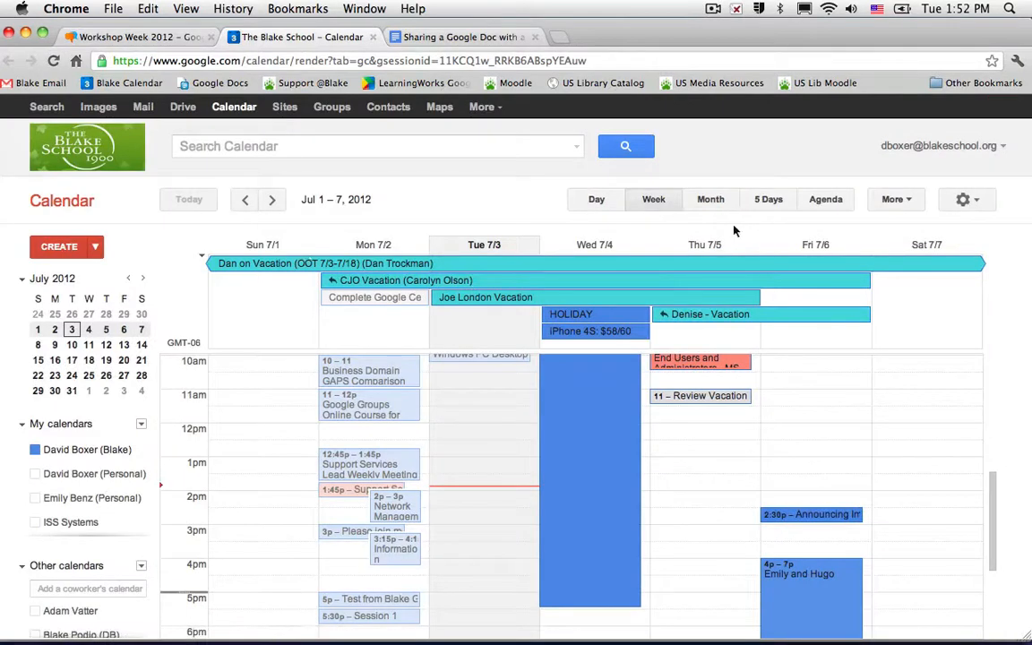
click(272, 199)
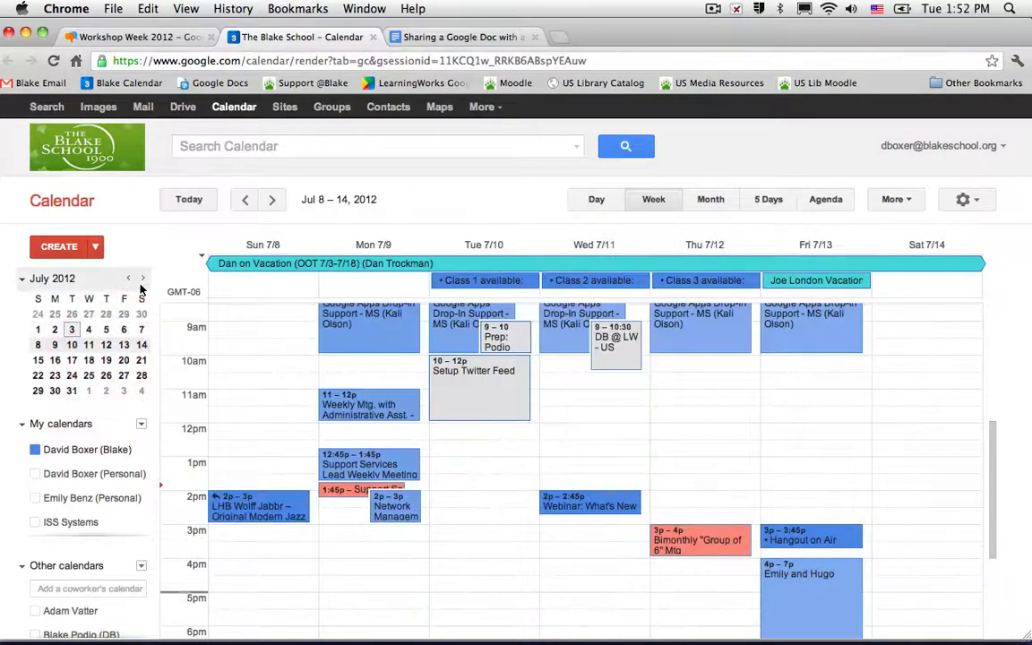
click(140, 279)
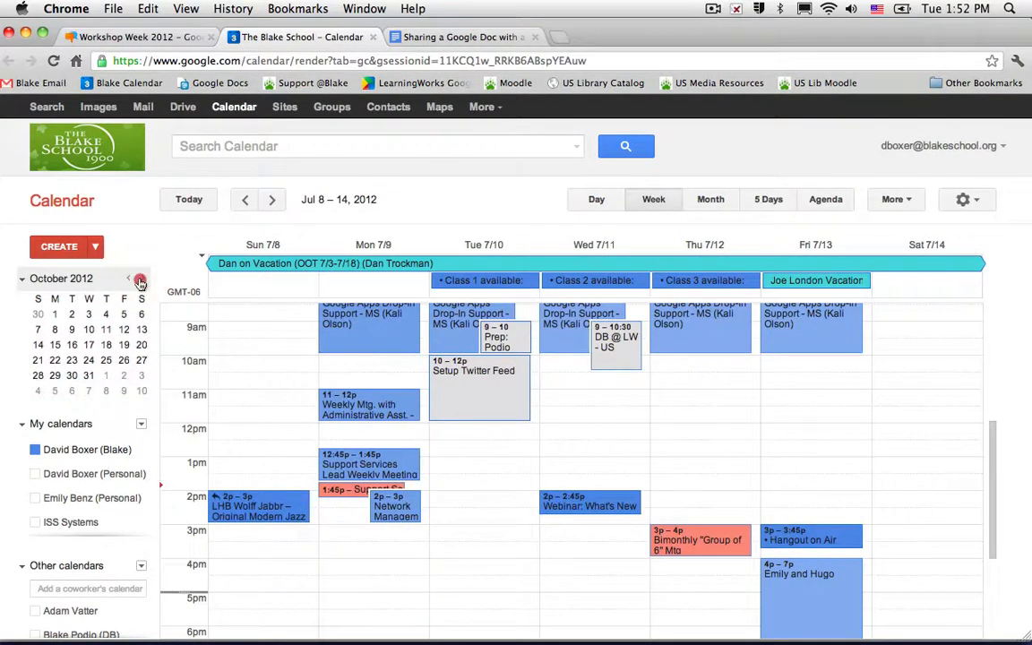
click(140, 279)
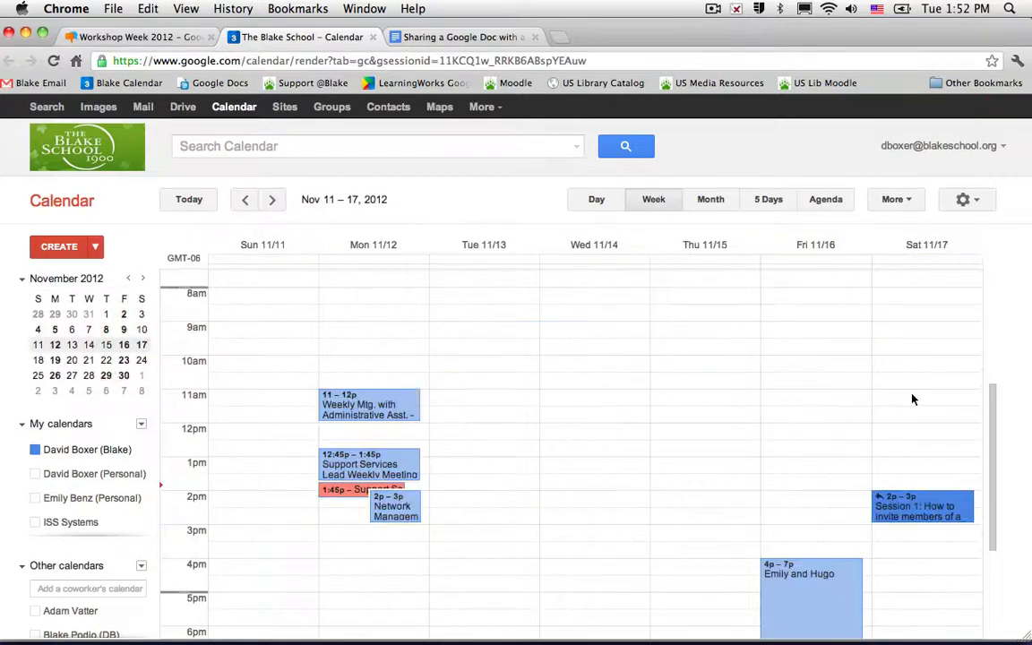
Step: Show Saturday 11/17 alone and open the Session 1 event's details listing its guests
click(595, 199)
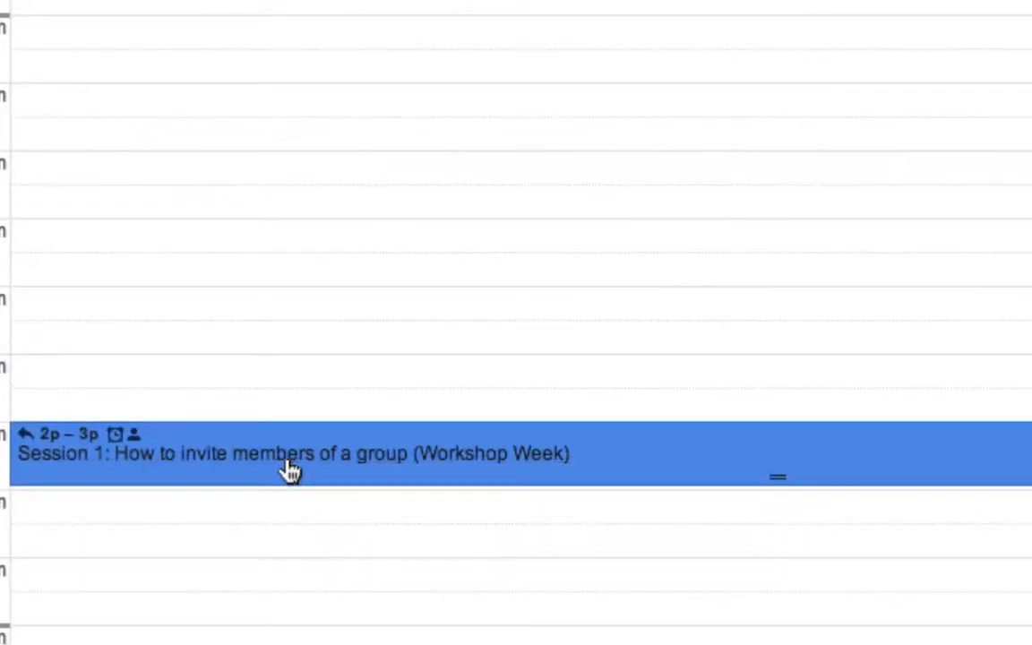
click(294, 452)
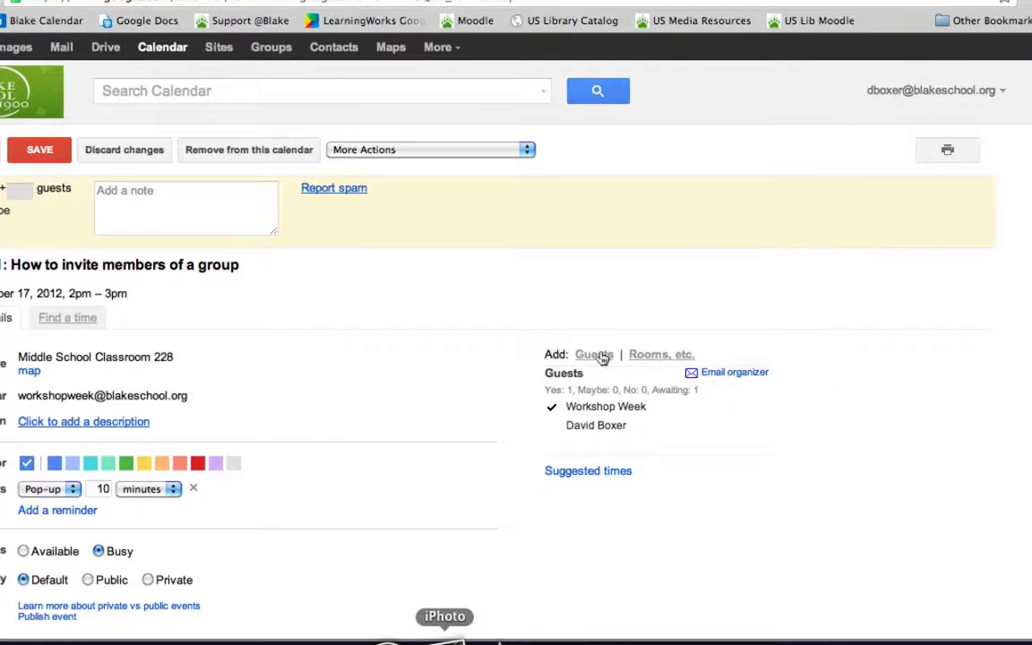